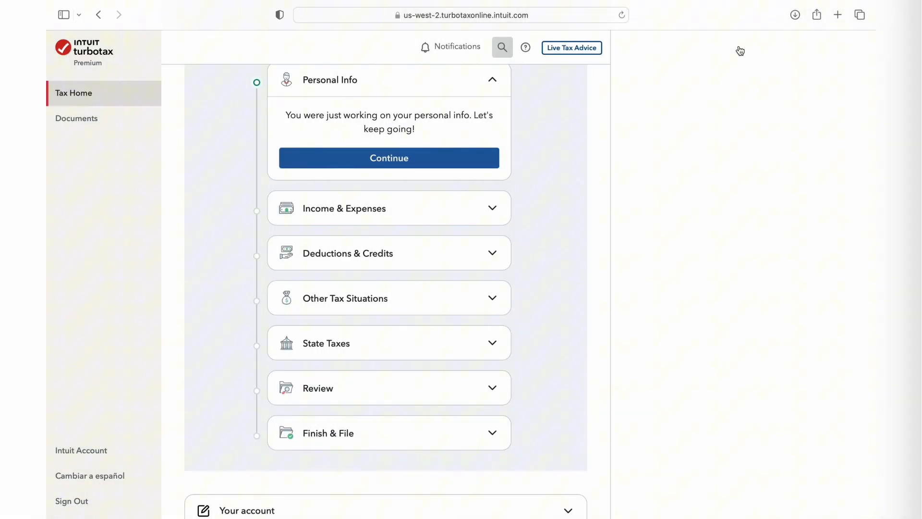
Step: Search the TurboTax help for "Amend tax return"
click(501, 48)
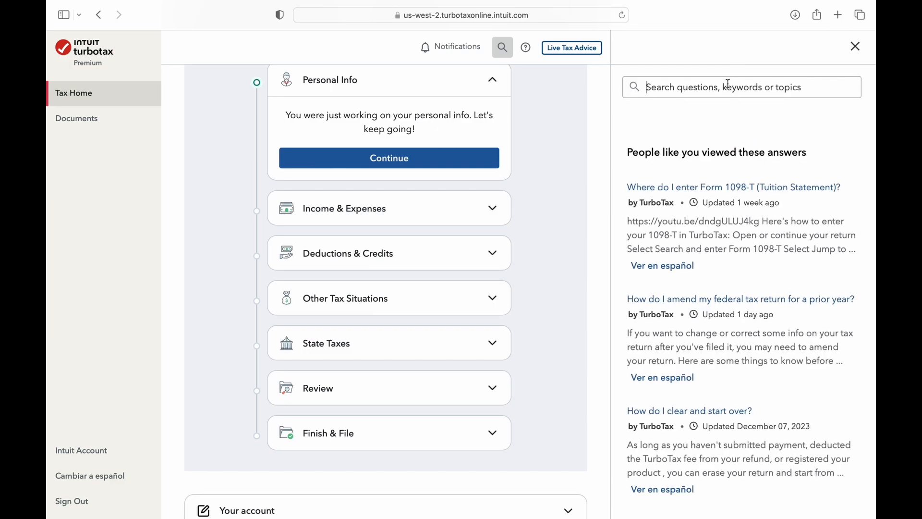
text(Amend tax return)
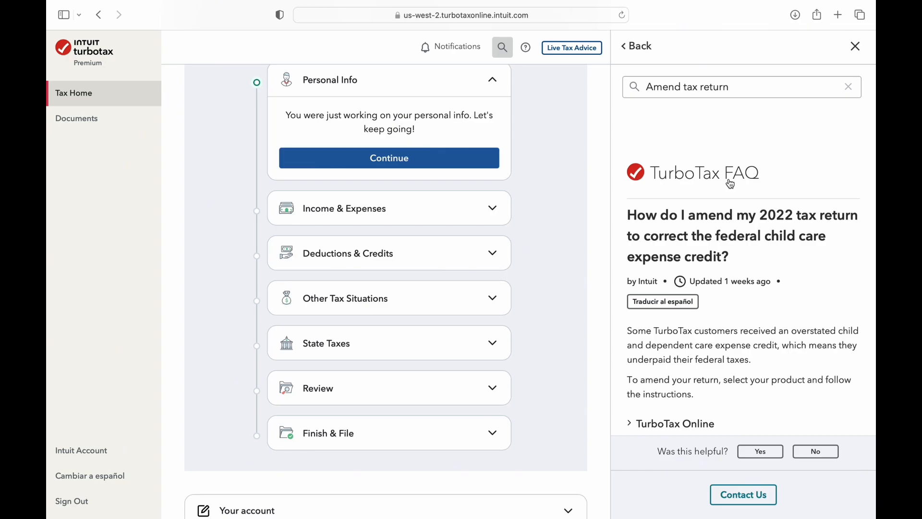
Step: Expand the FAQ's TurboTax Online section and scroll through its amendment steps to step 7
scroll(down, 3)
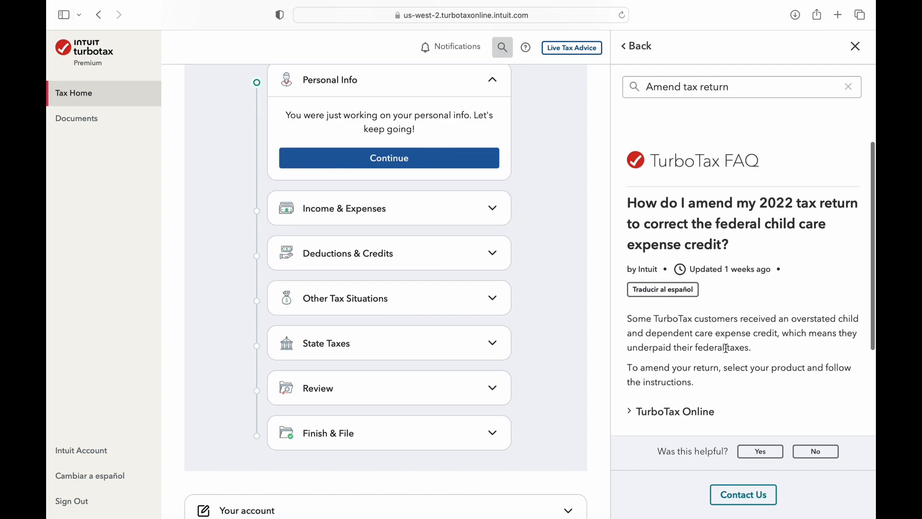
click(679, 323)
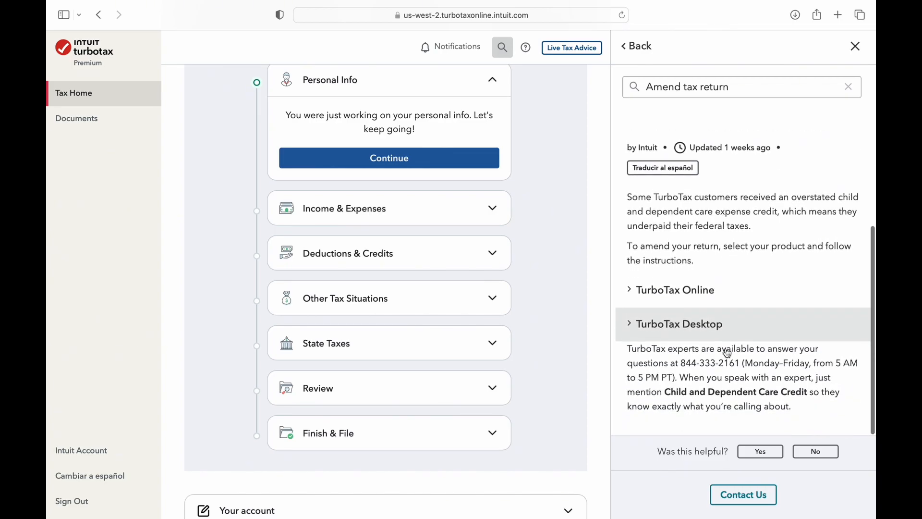
click(674, 289)
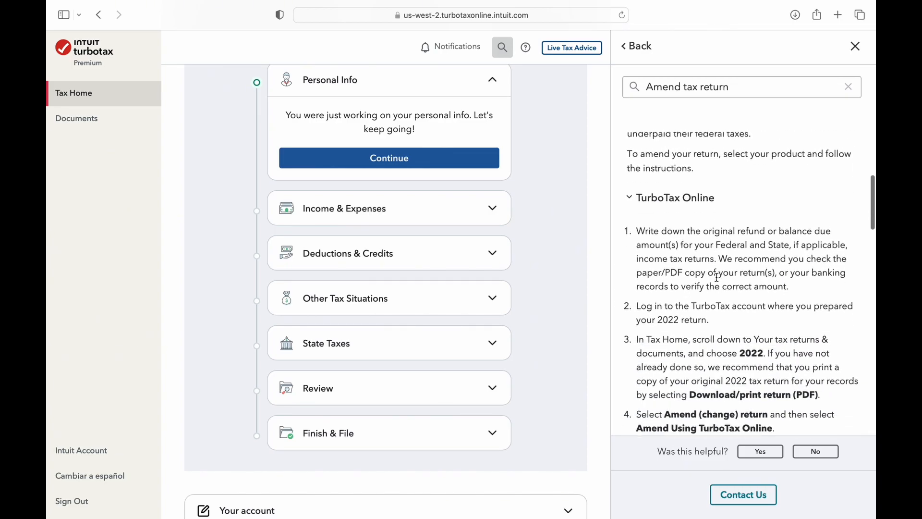
scroll(down, 3)
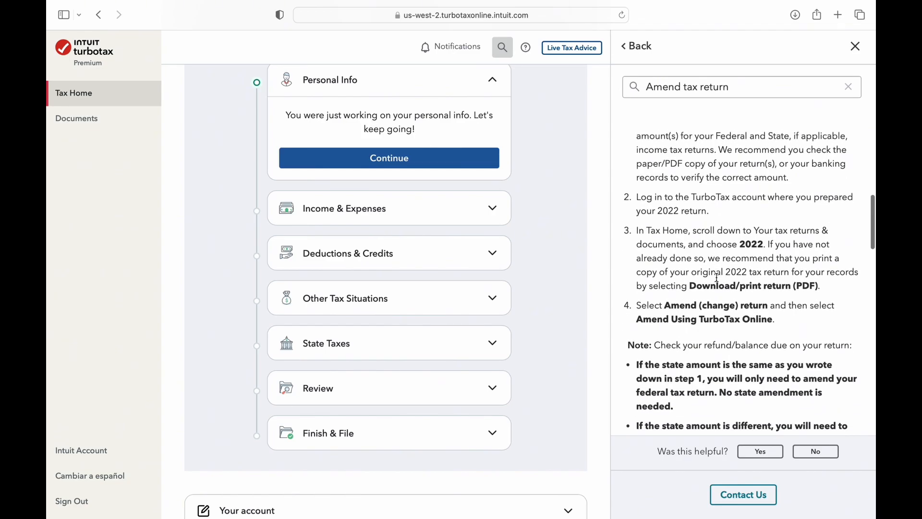
scroll(down, 3)
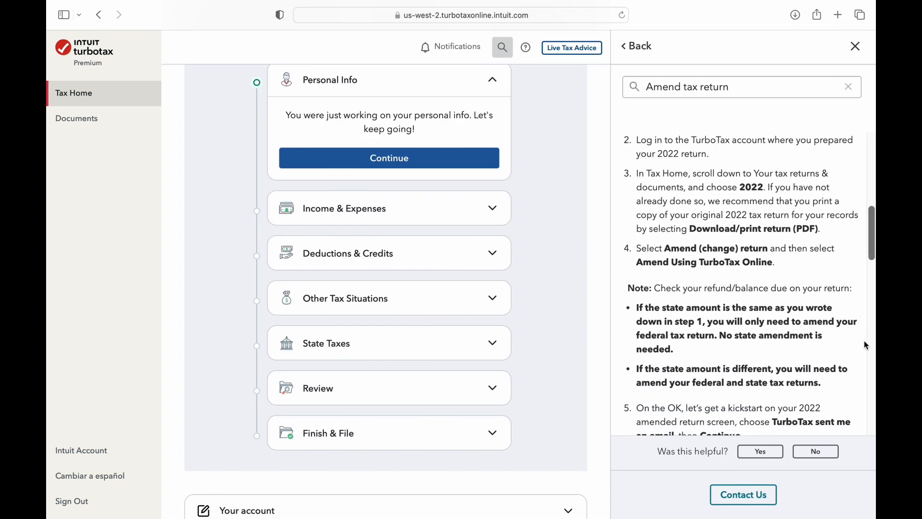
scroll(down, 3)
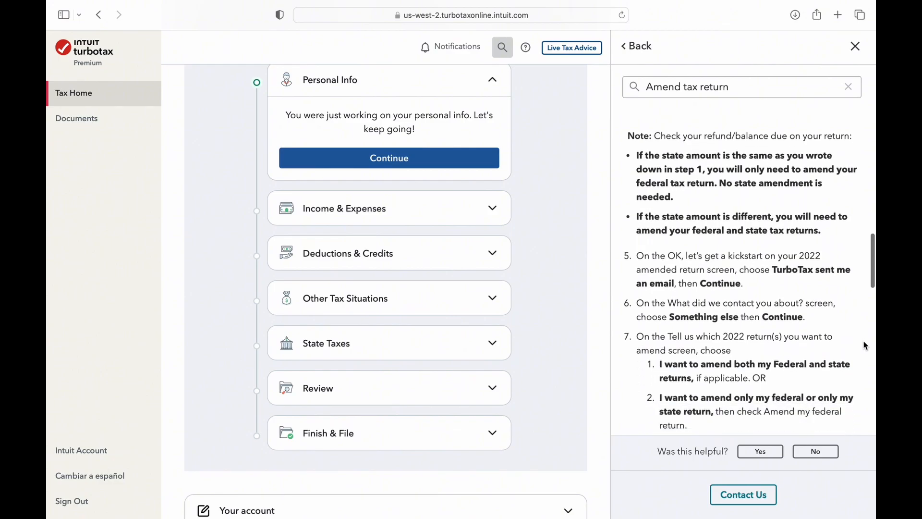